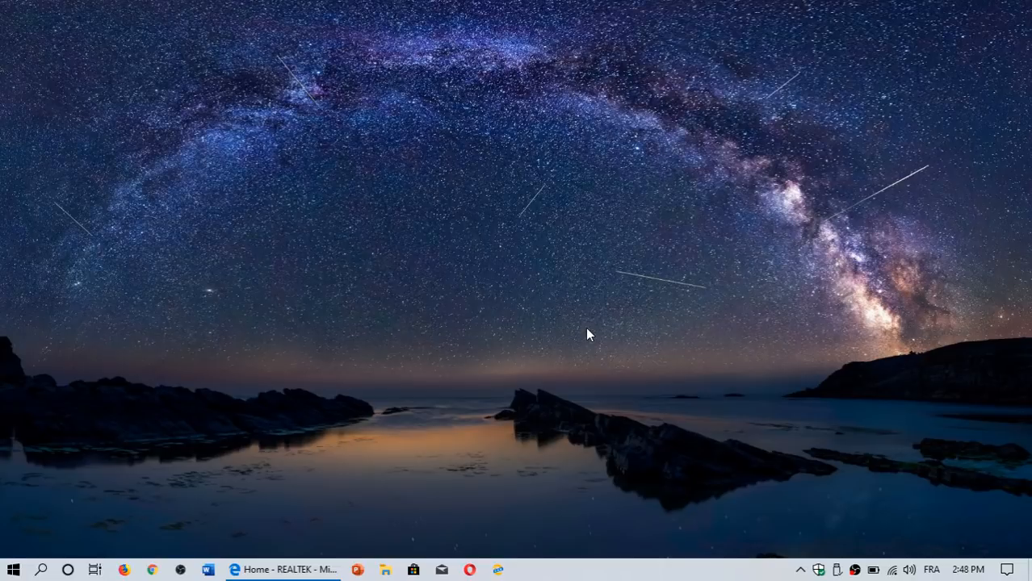
mouse_move(1025, 572)
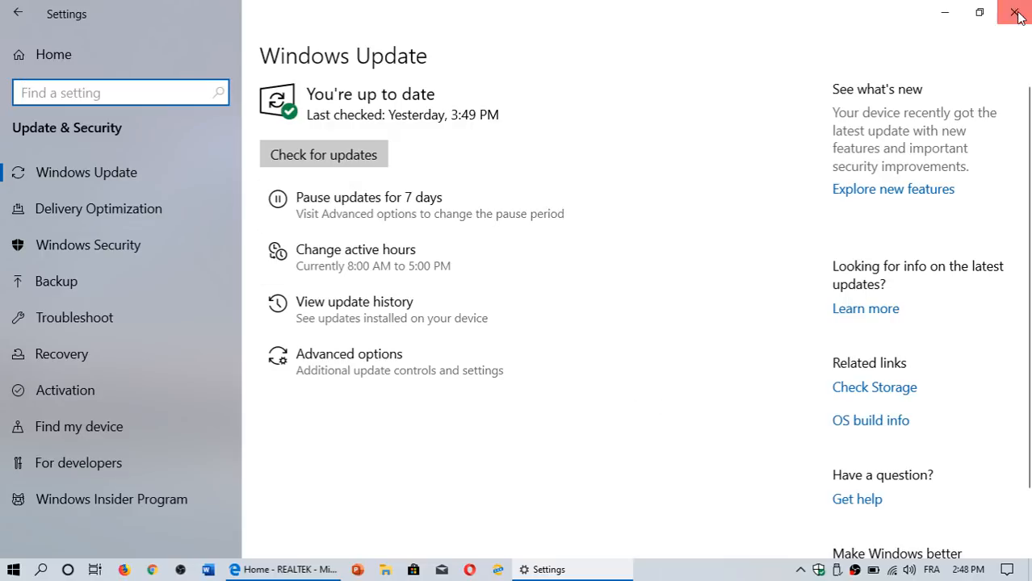
Close Windows Update settings and launch Device Manager from the Start quick-tools menu.
click(1018, 13)
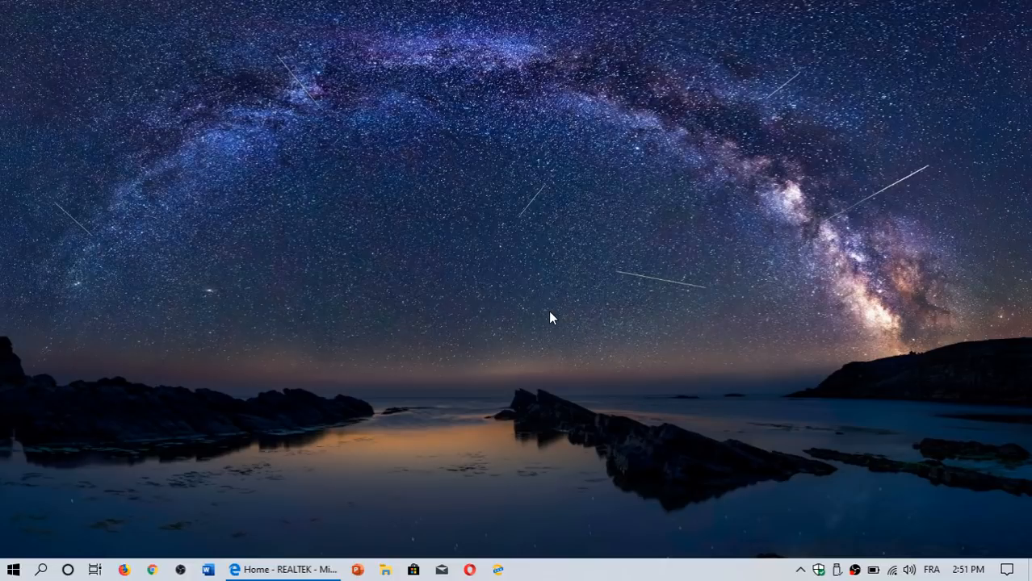
mouse_move(8, 559)
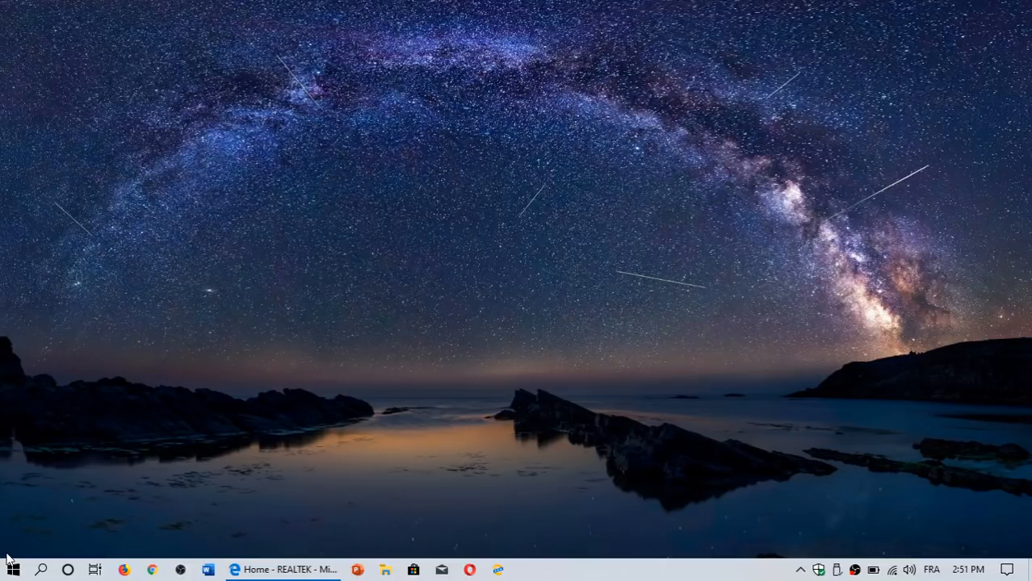
right_click(13, 568)
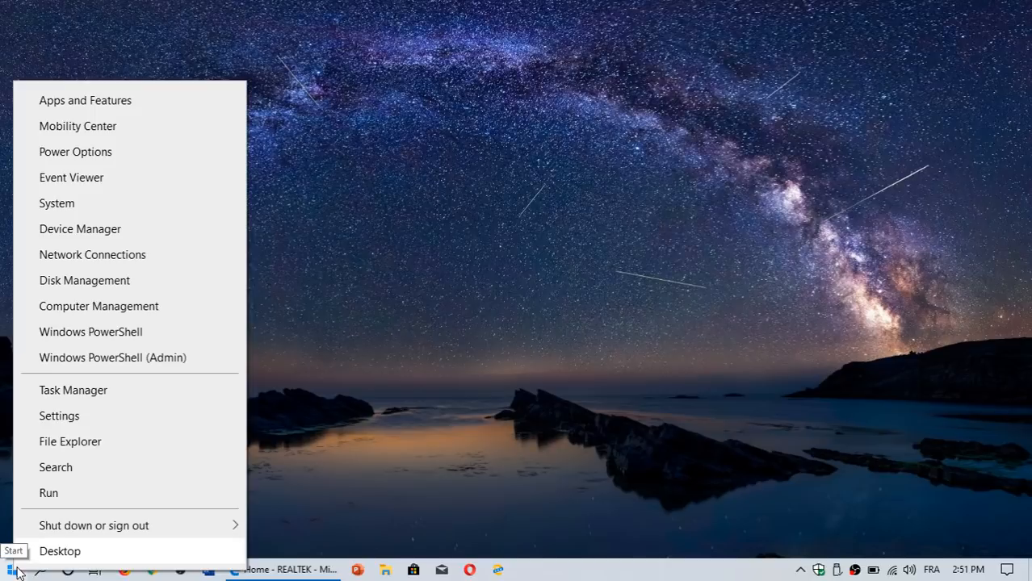
mouse_move(79, 230)
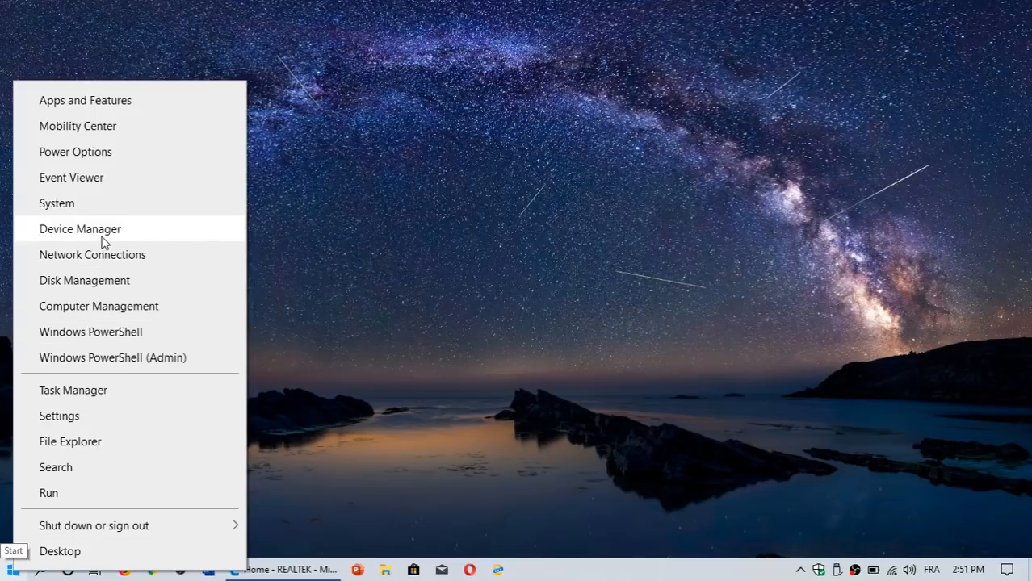
click(80, 230)
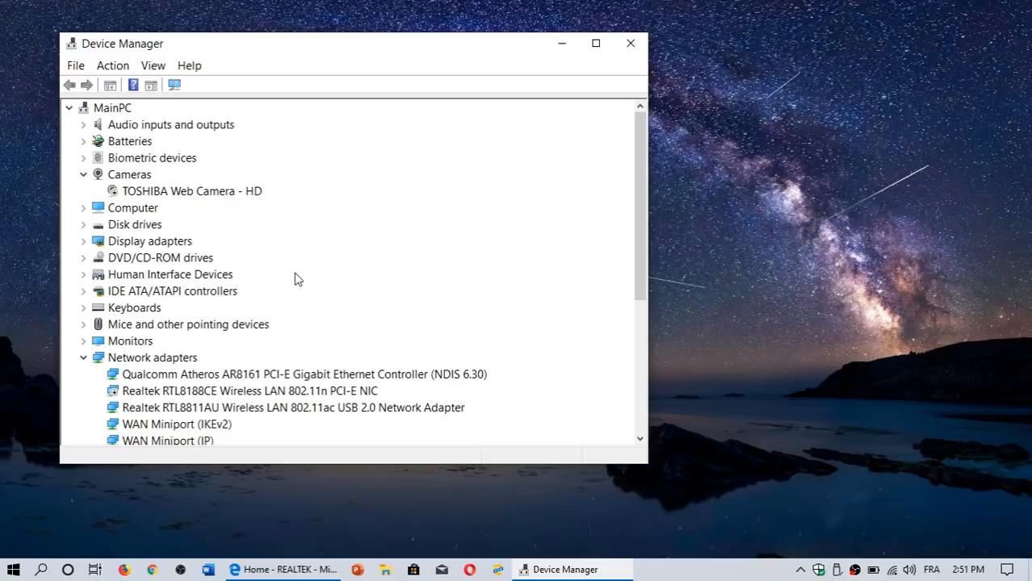
mouse_move(206, 245)
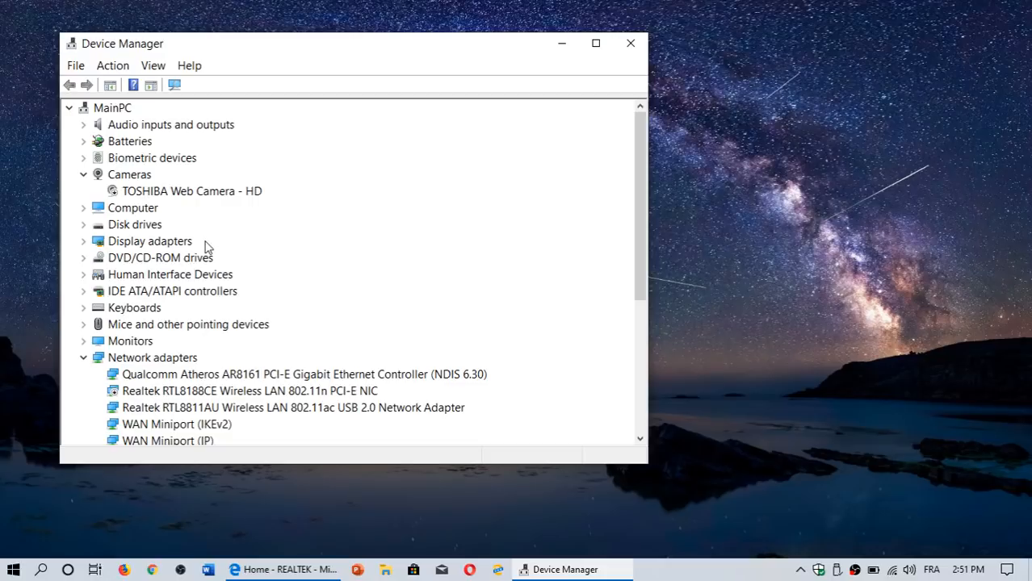
Select the Realtek RTL8811AU wireless USB adapter under Network adapters and bring up its actions.
scroll(down, 3)
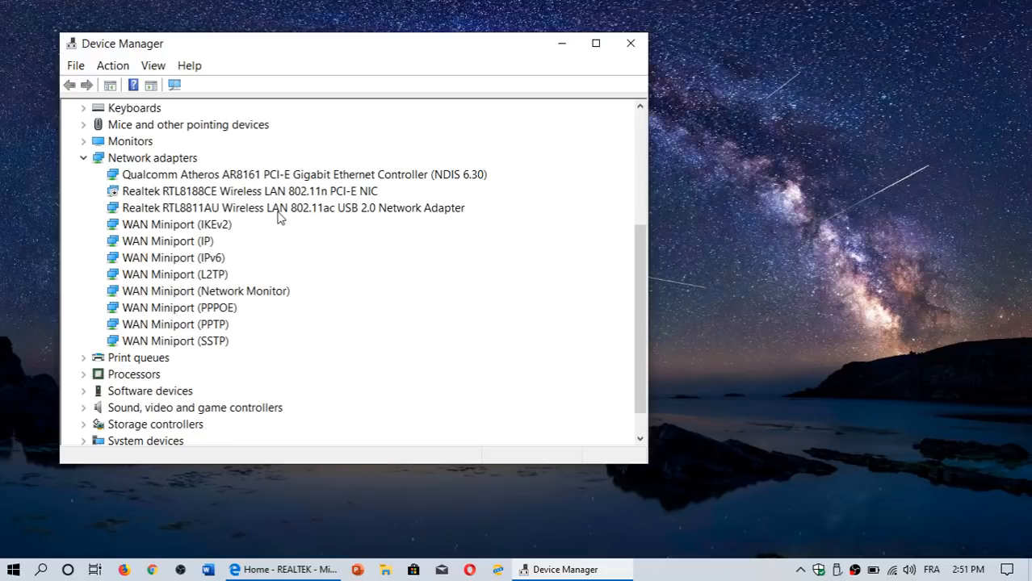
click(294, 207)
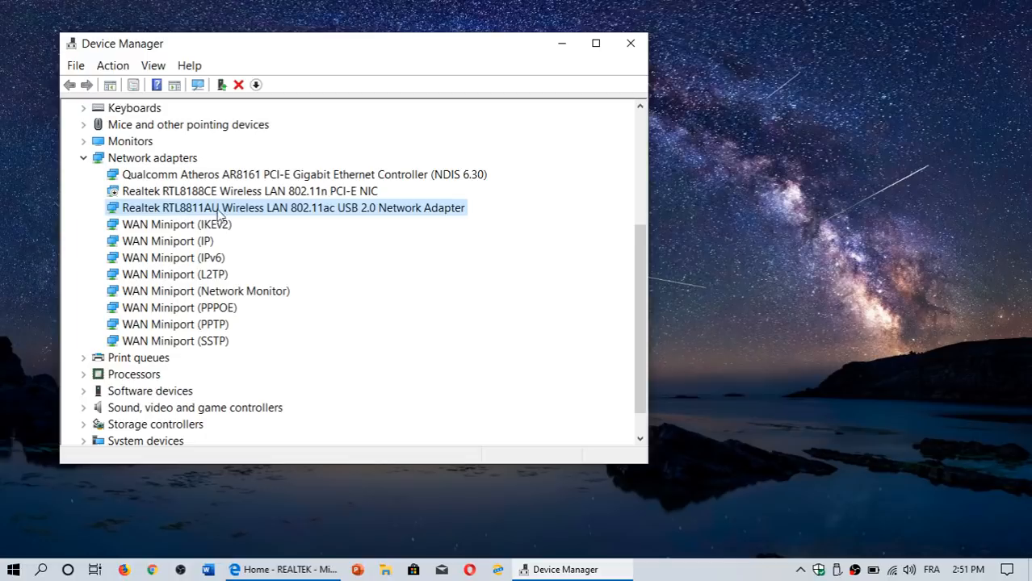
mouse_move(331, 217)
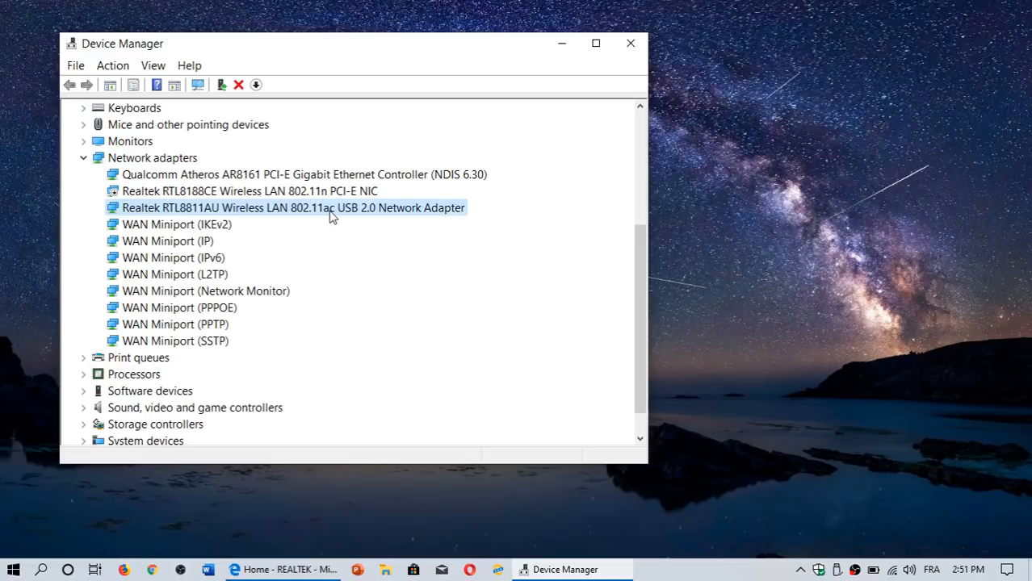
right_click(294, 207)
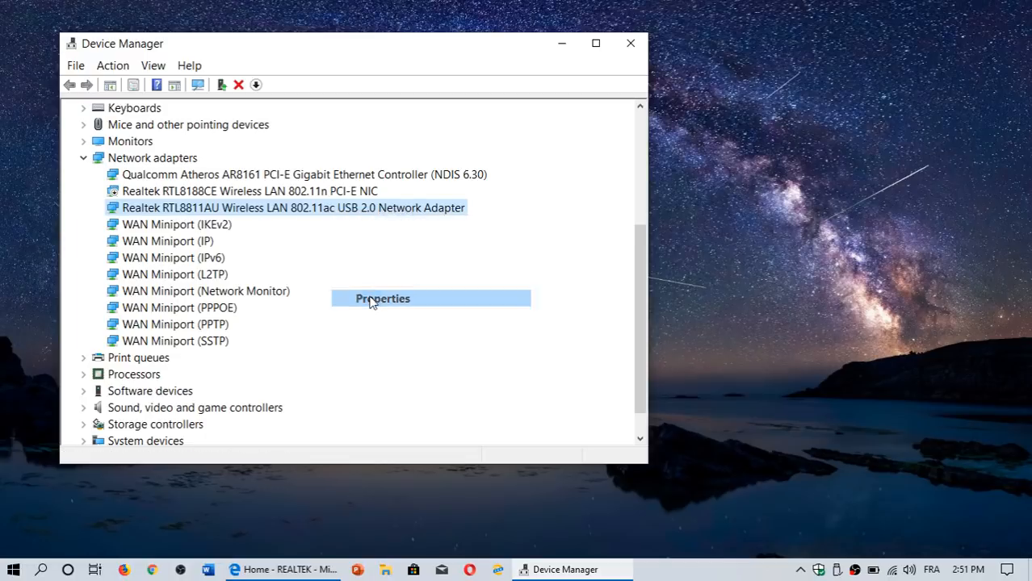
View the adapter's driver dated 3/22/2019 and run an automatic update search confirming the best driver is installed.
click(383, 297)
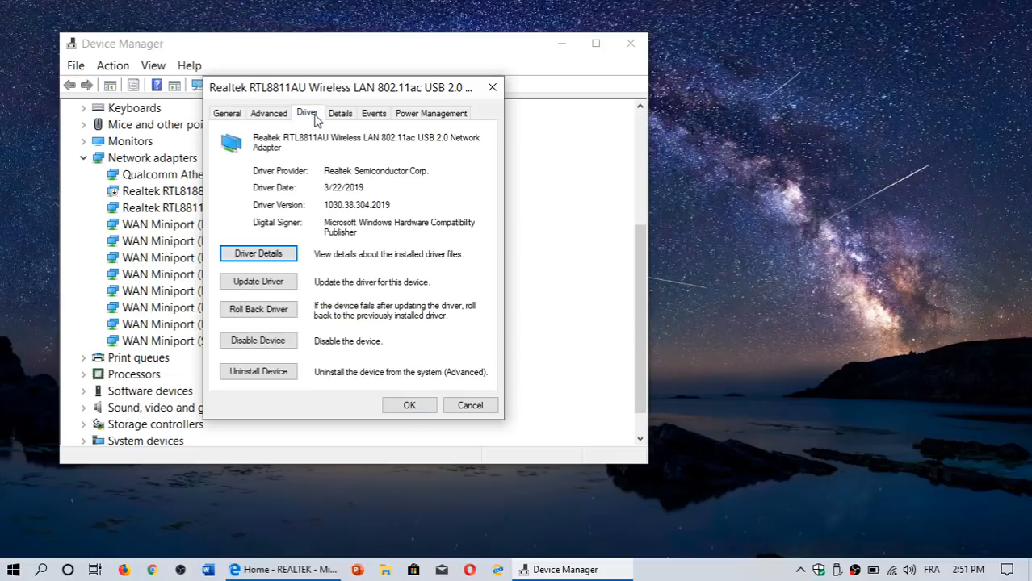
mouse_move(440, 226)
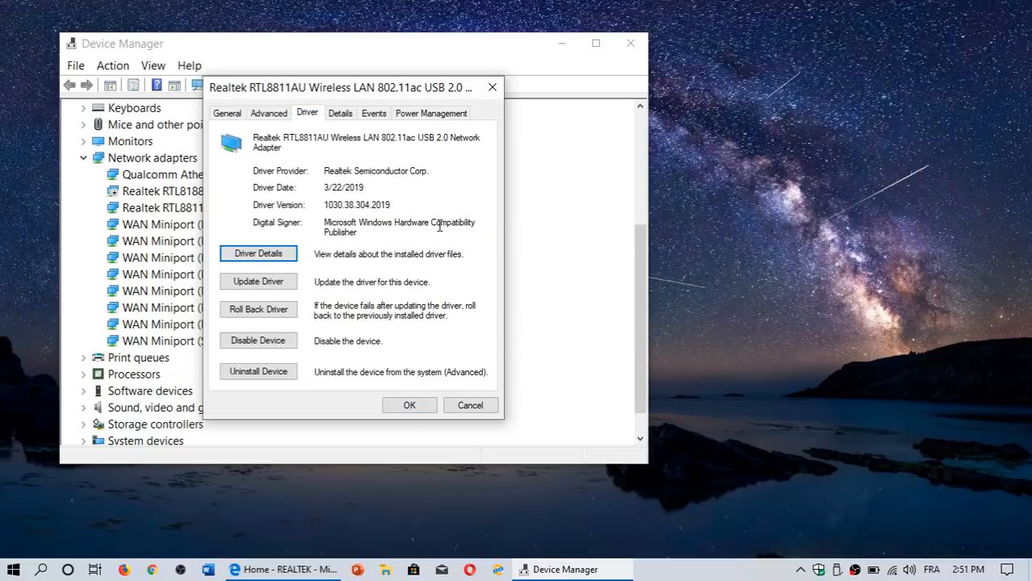
mouse_move(439, 224)
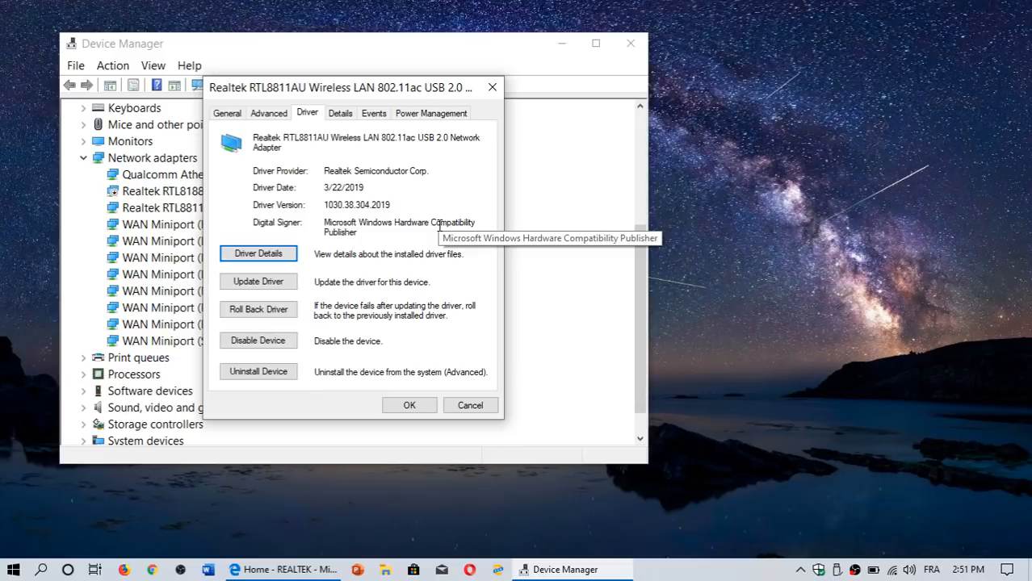
mouse_move(439, 227)
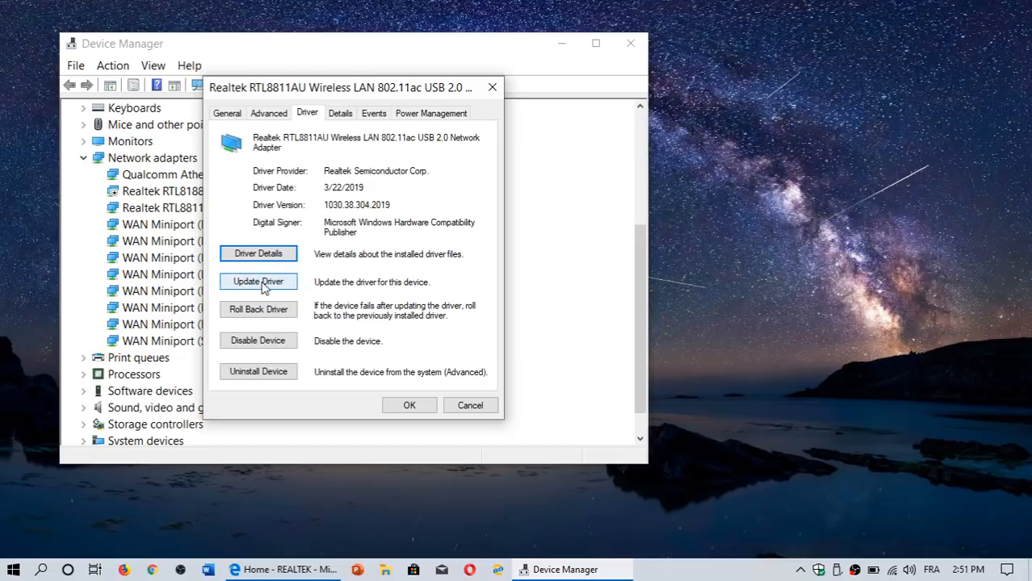
click(259, 281)
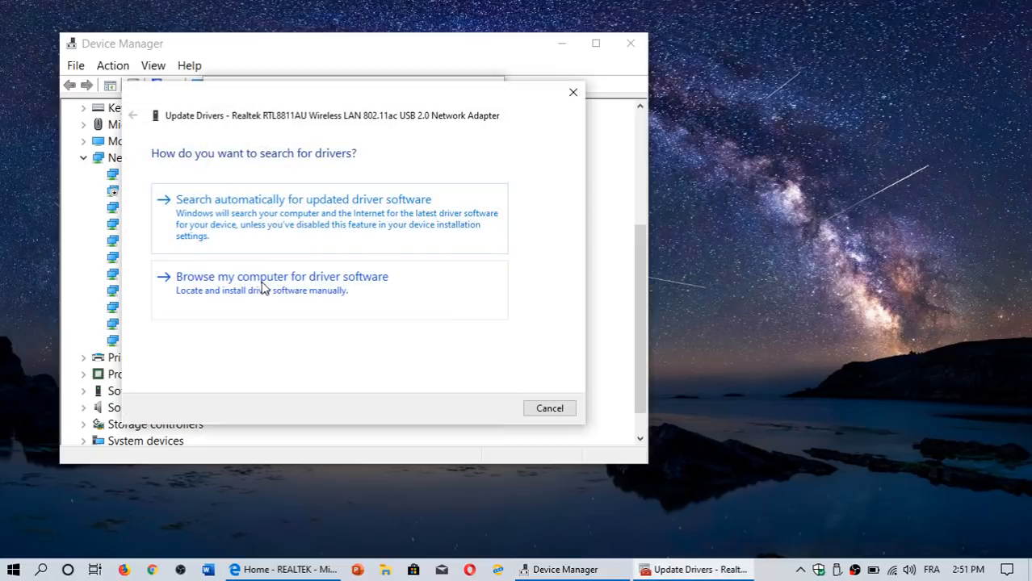
click(303, 200)
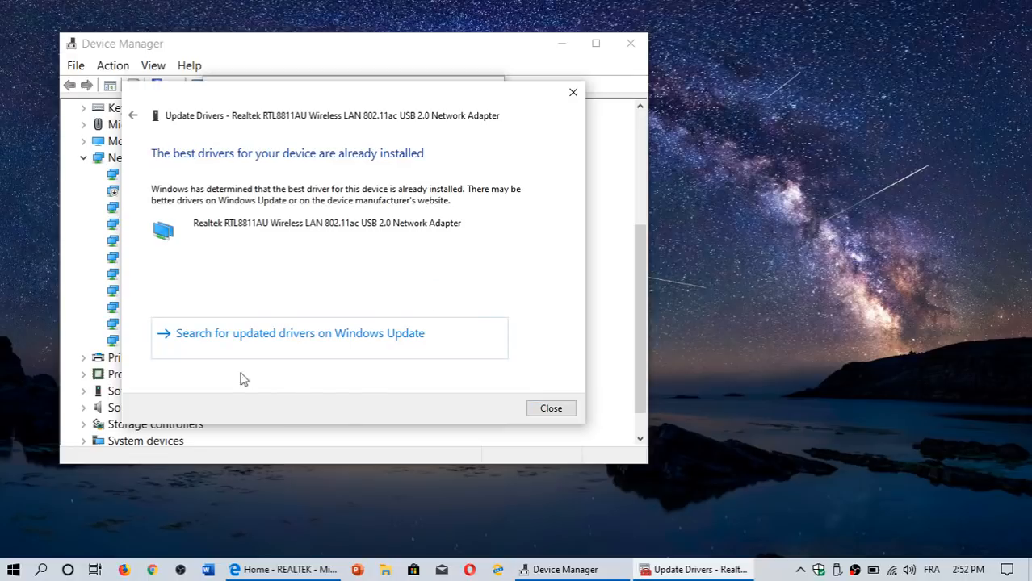
click(283, 569)
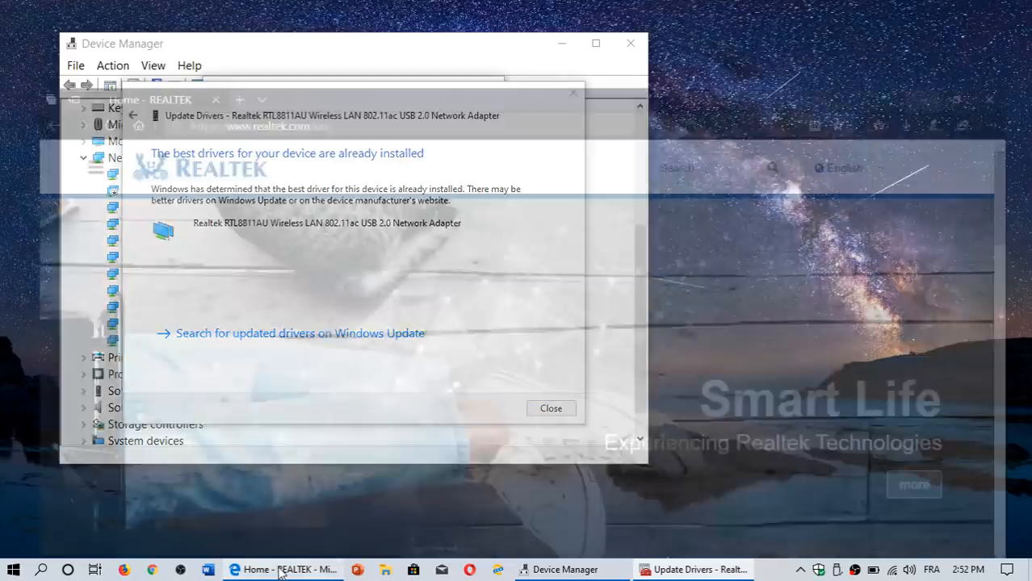
Navigate realtek.com's menu to the Computer Peripheral ICs downloads page.
click(283, 570)
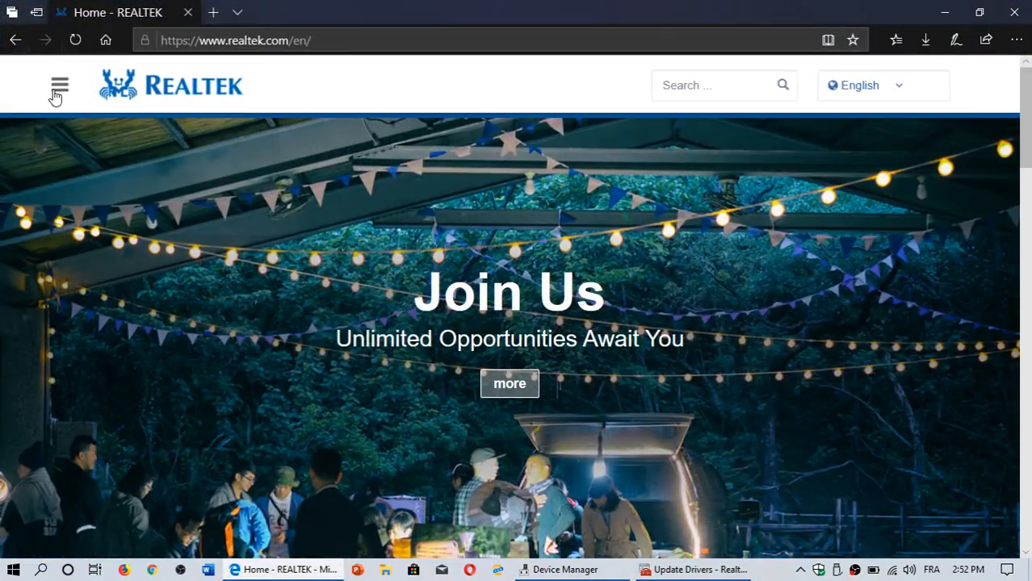
click(59, 84)
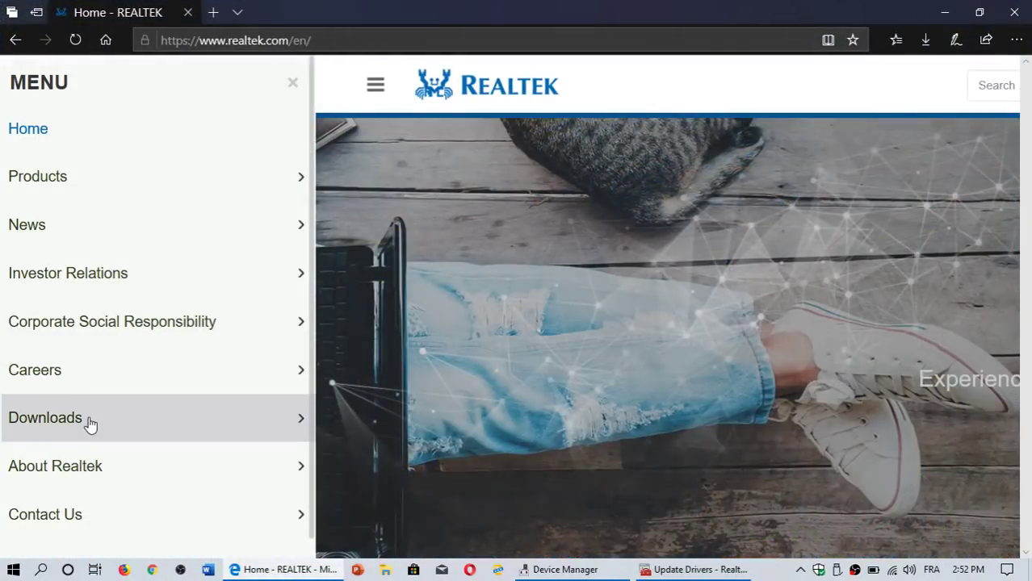
click(44, 416)
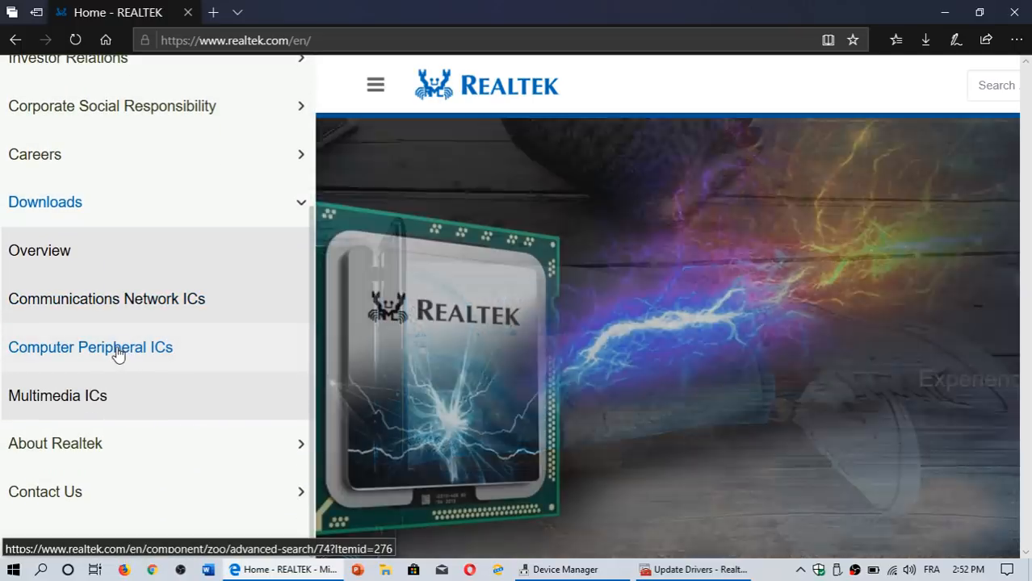
click(90, 348)
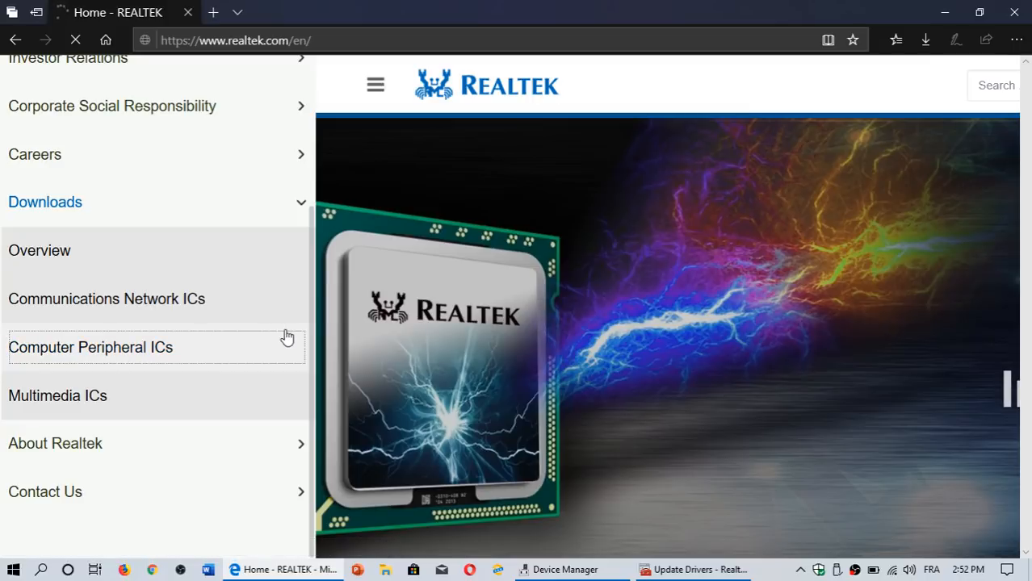
click(91, 347)
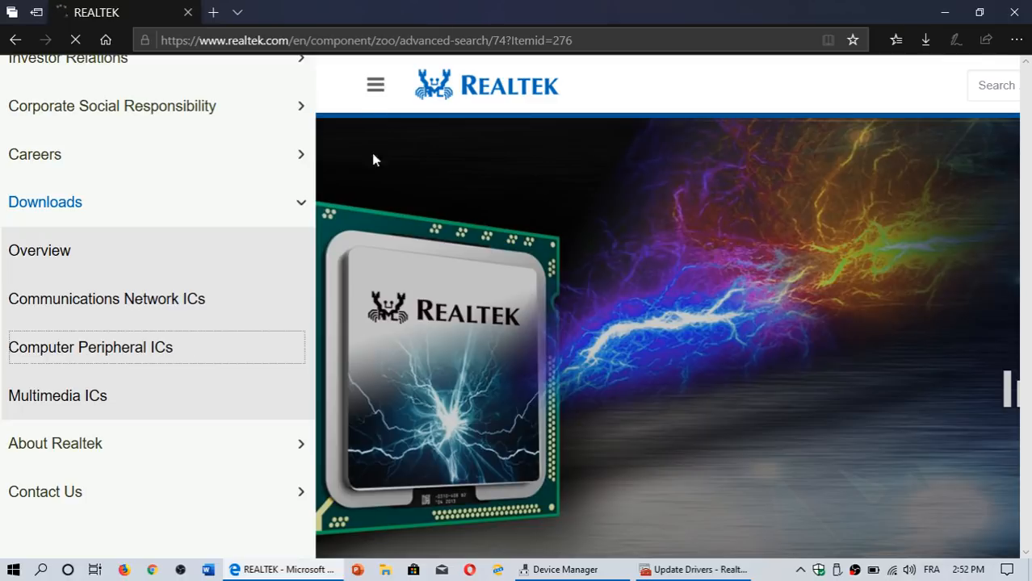
click(91, 347)
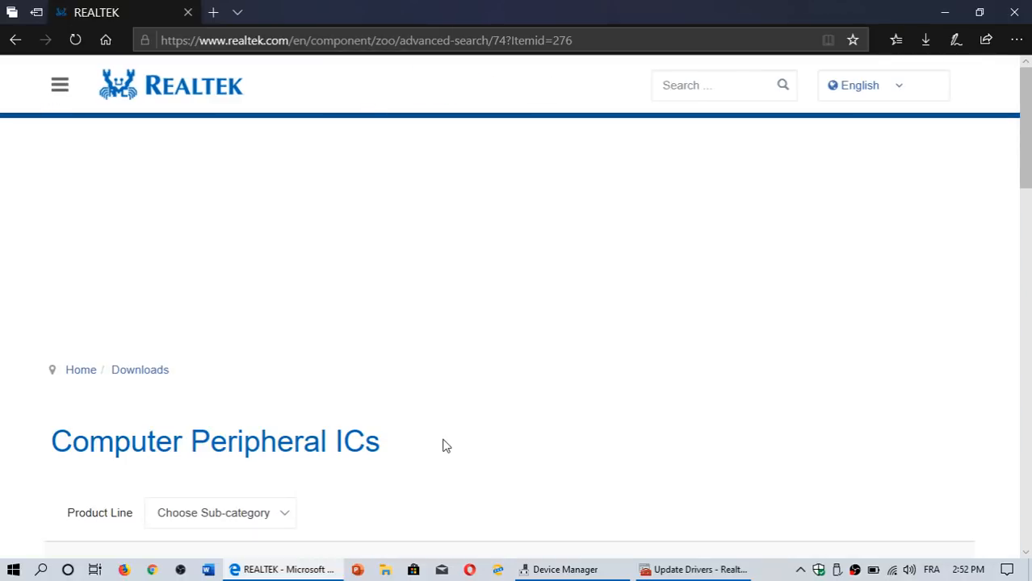
Browse the product list and expand the Product Line sub-category choices.
scroll(down, 3)
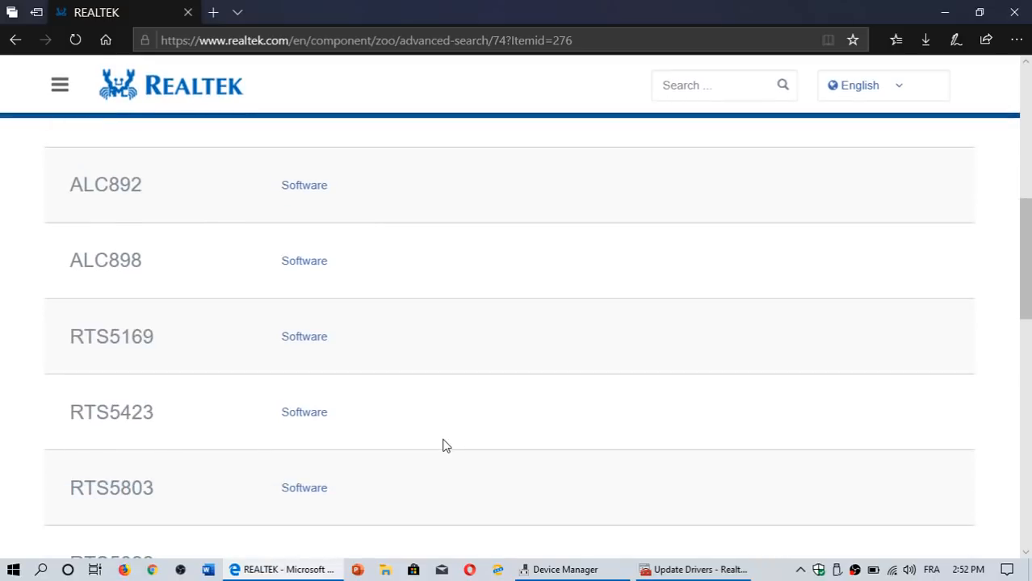
scroll(up, 3)
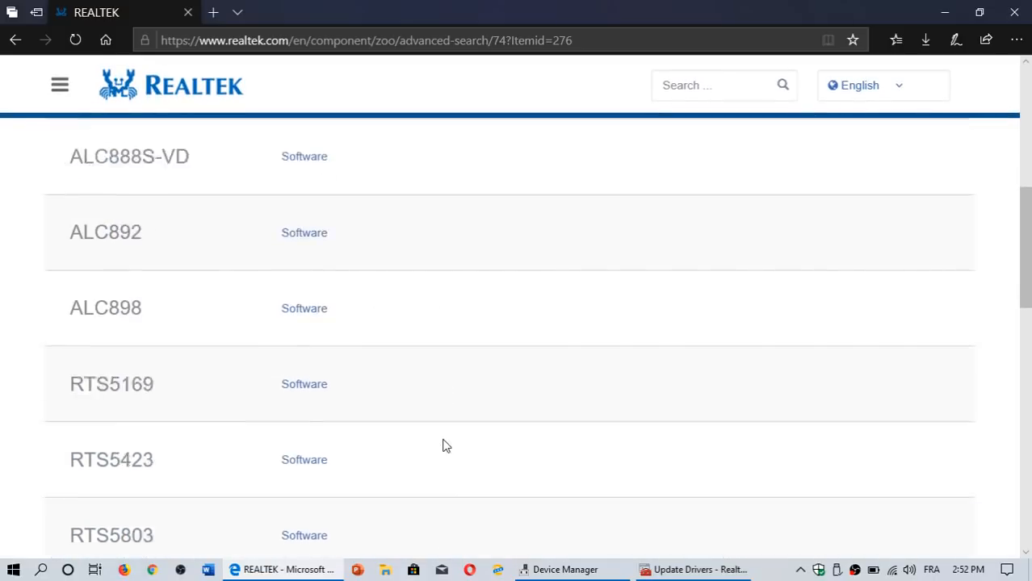
scroll(up, 3)
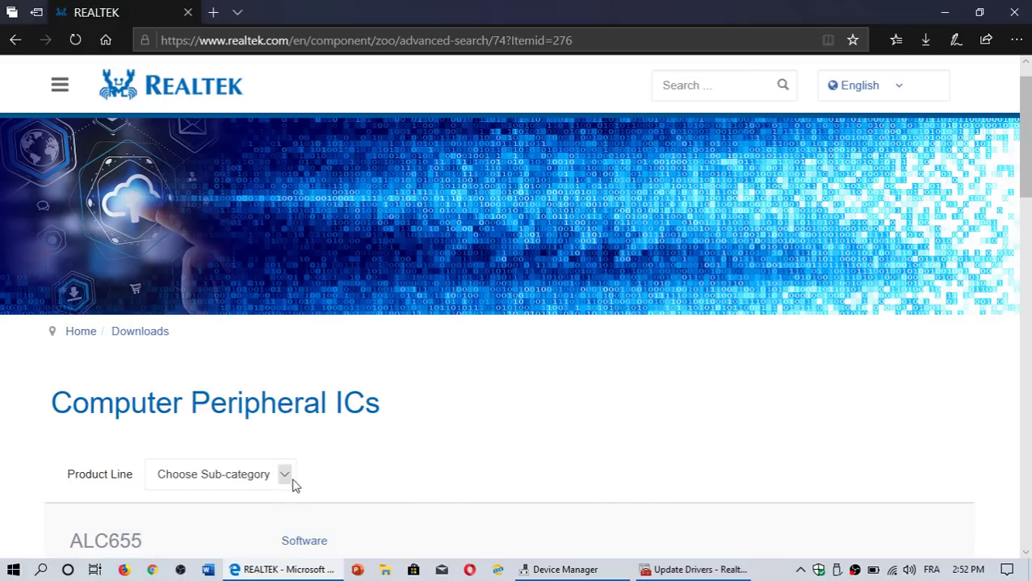
click(284, 475)
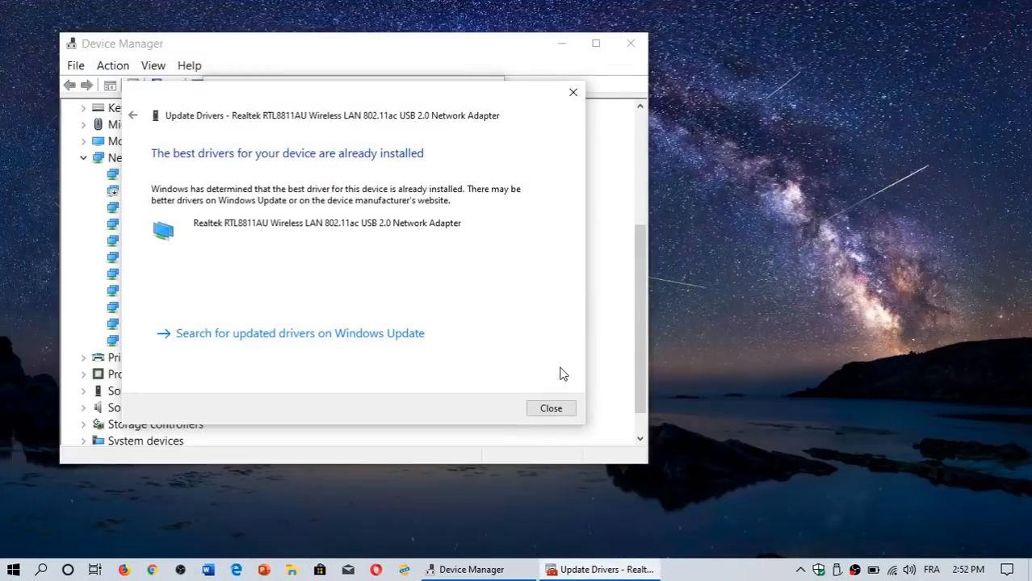
mouse_move(573, 92)
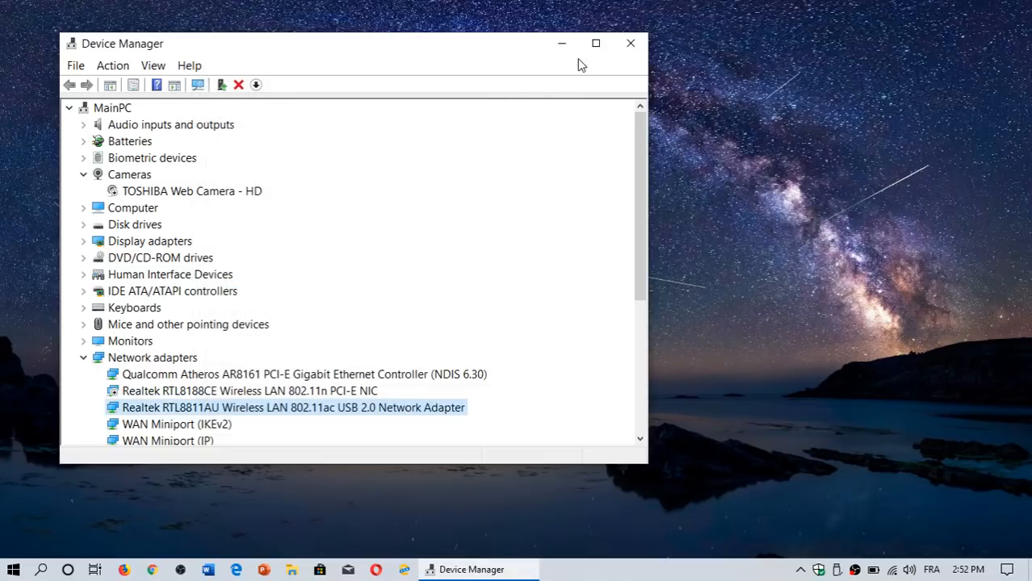
Close the driver-update result and Device Manager, leaving the desktop clear.
click(630, 42)
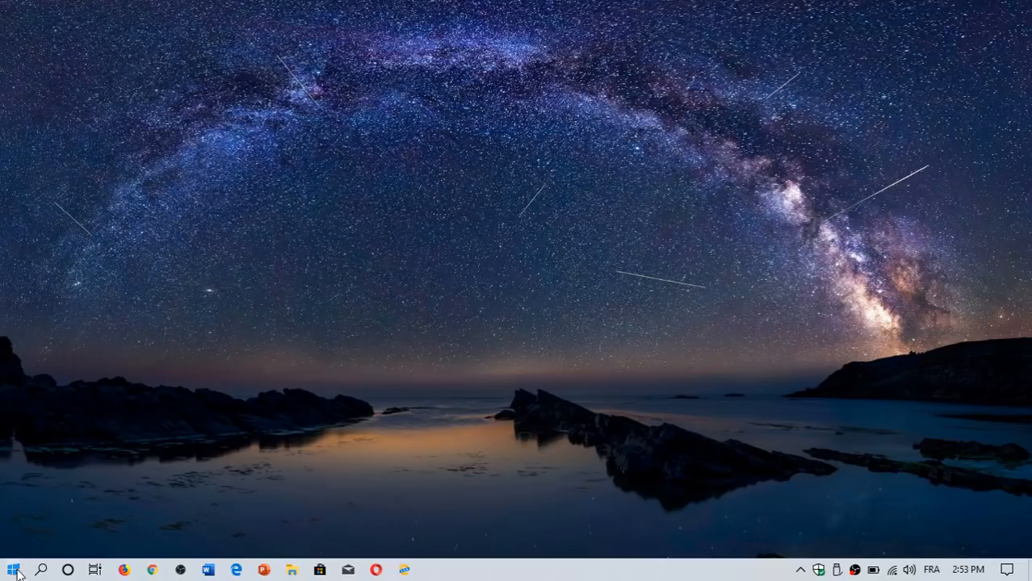
right_click(11, 568)
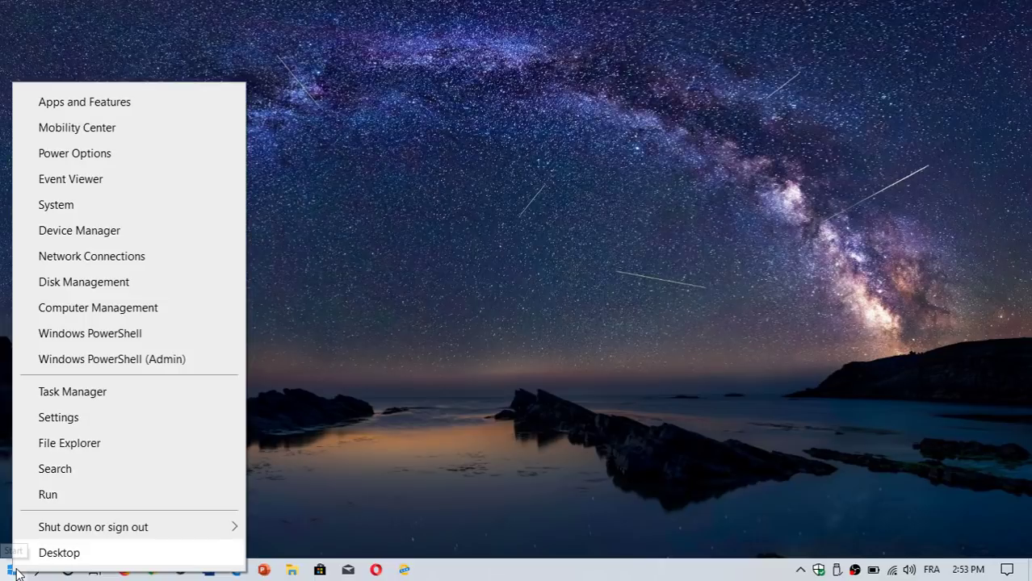
mouse_move(79, 230)
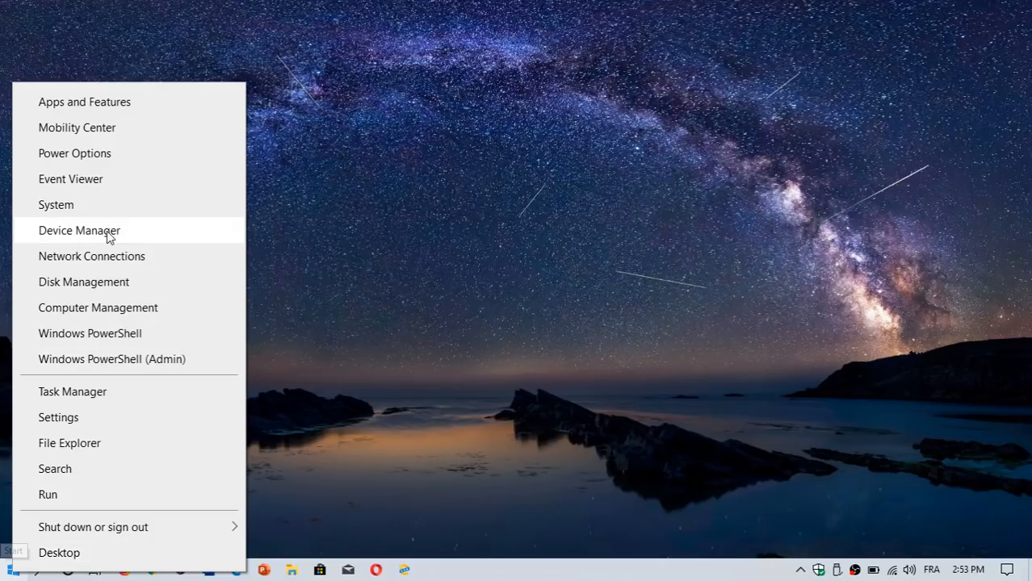
click(79, 230)
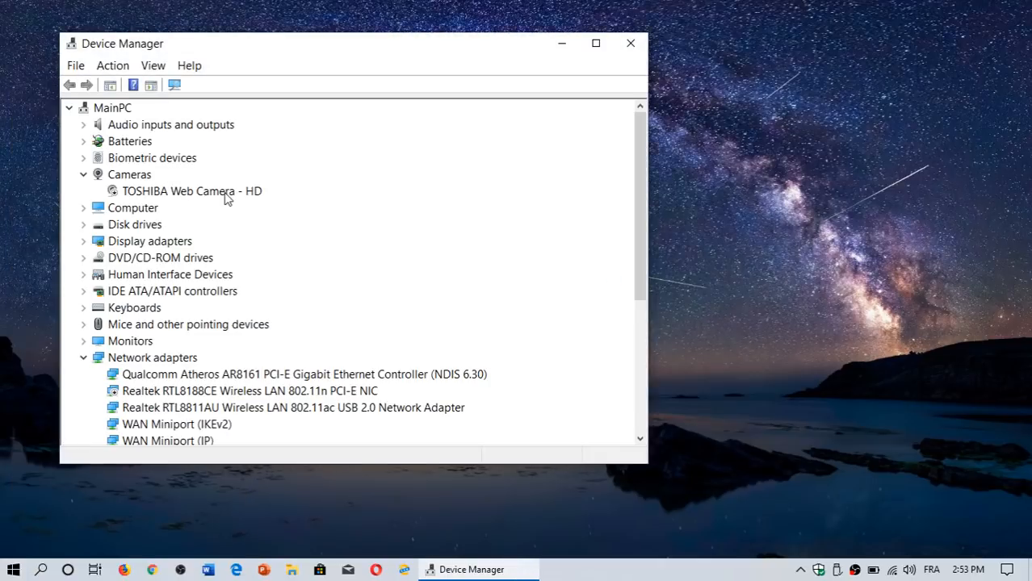
click(294, 407)
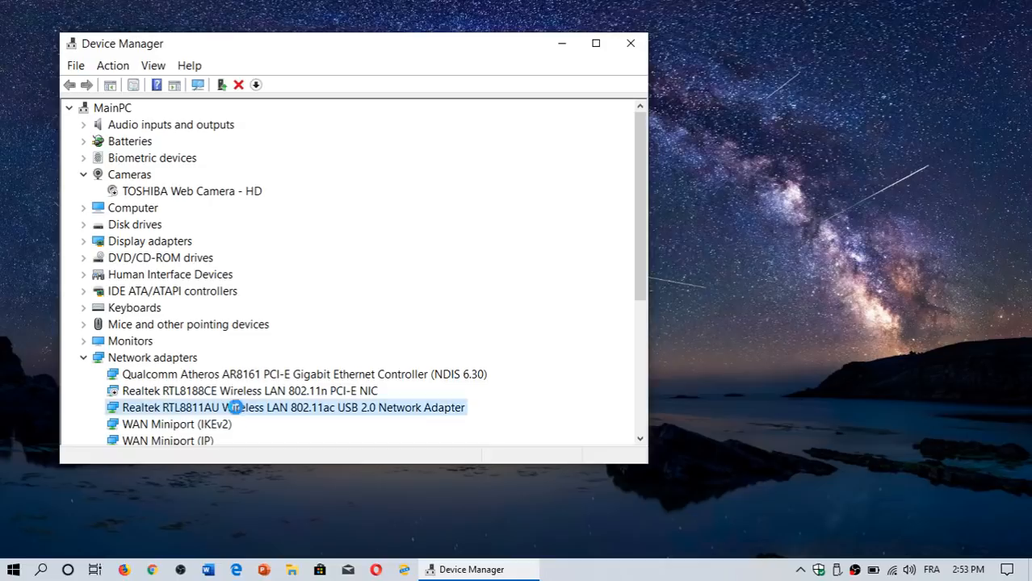
double_click(294, 407)
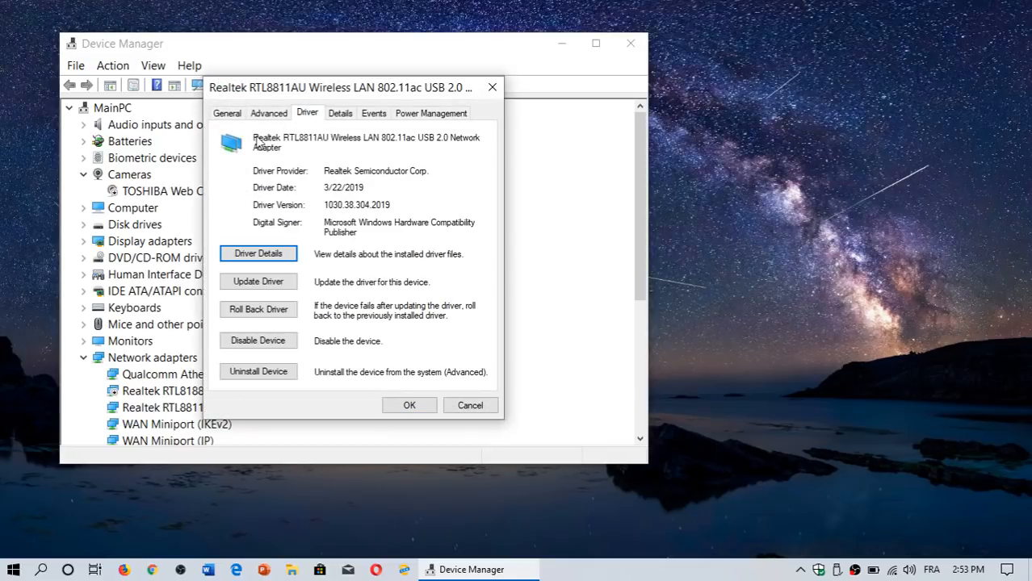
mouse_move(346, 187)
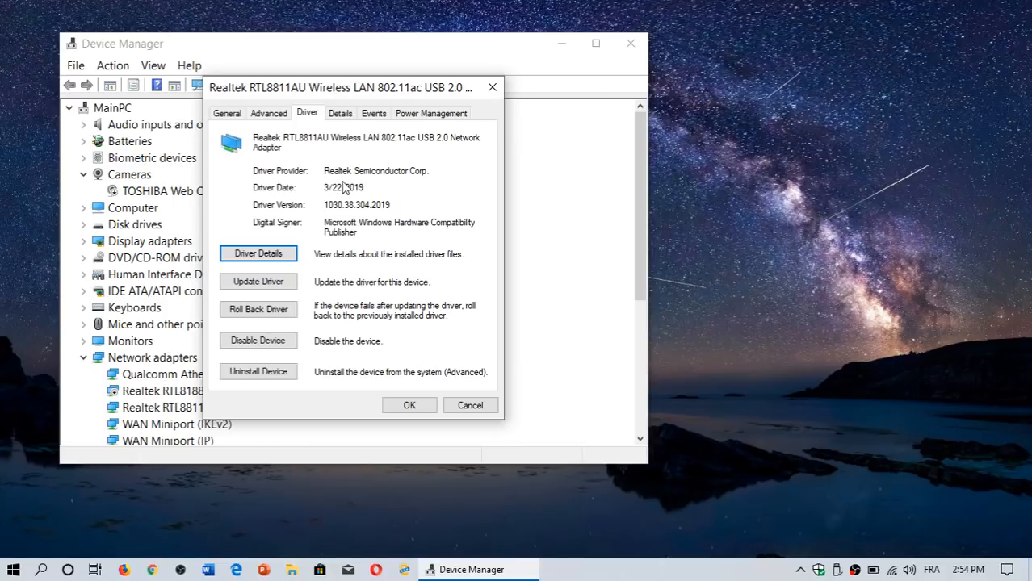
mouse_move(345, 149)
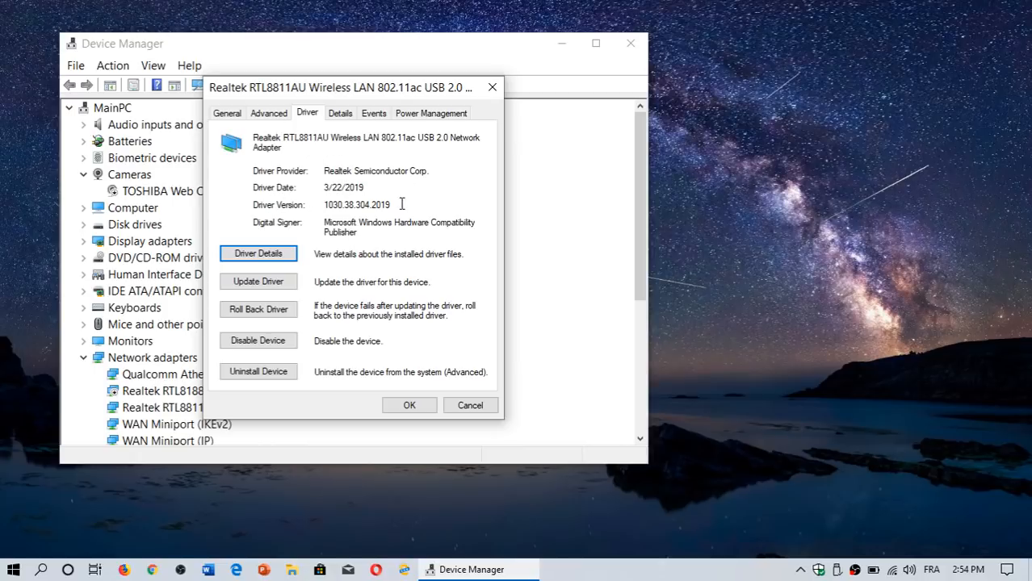
double_click(355, 204)
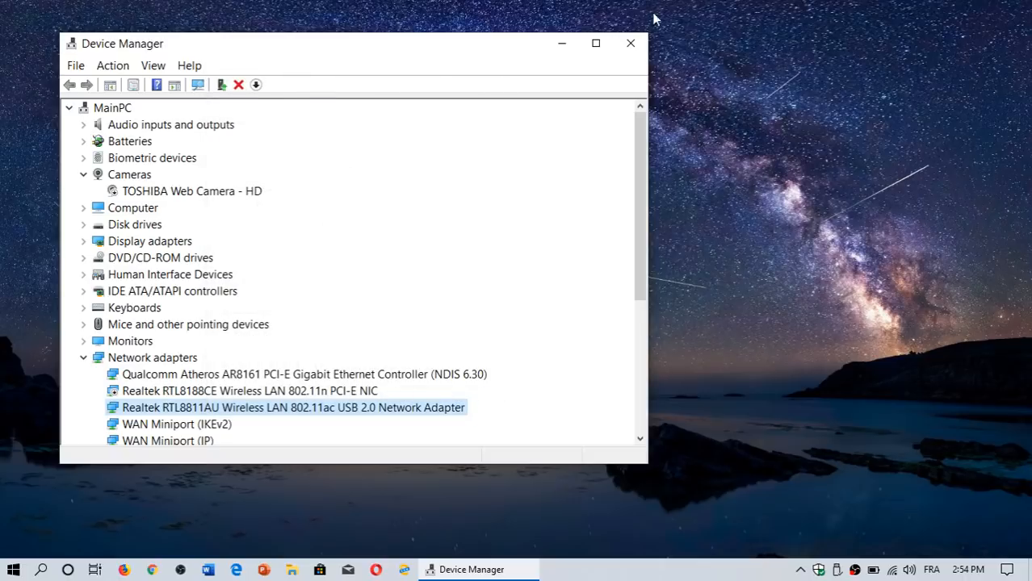
click(630, 42)
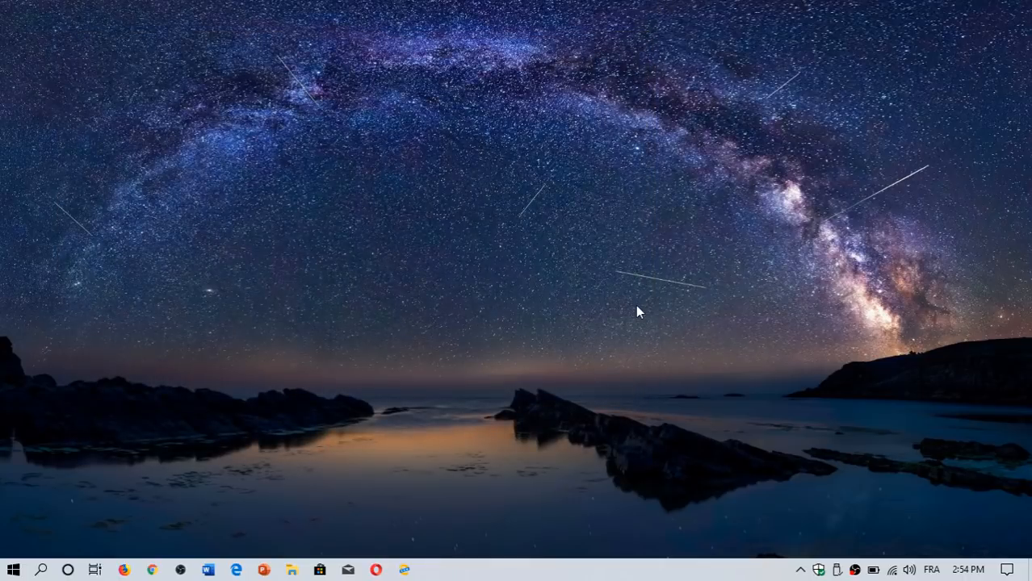